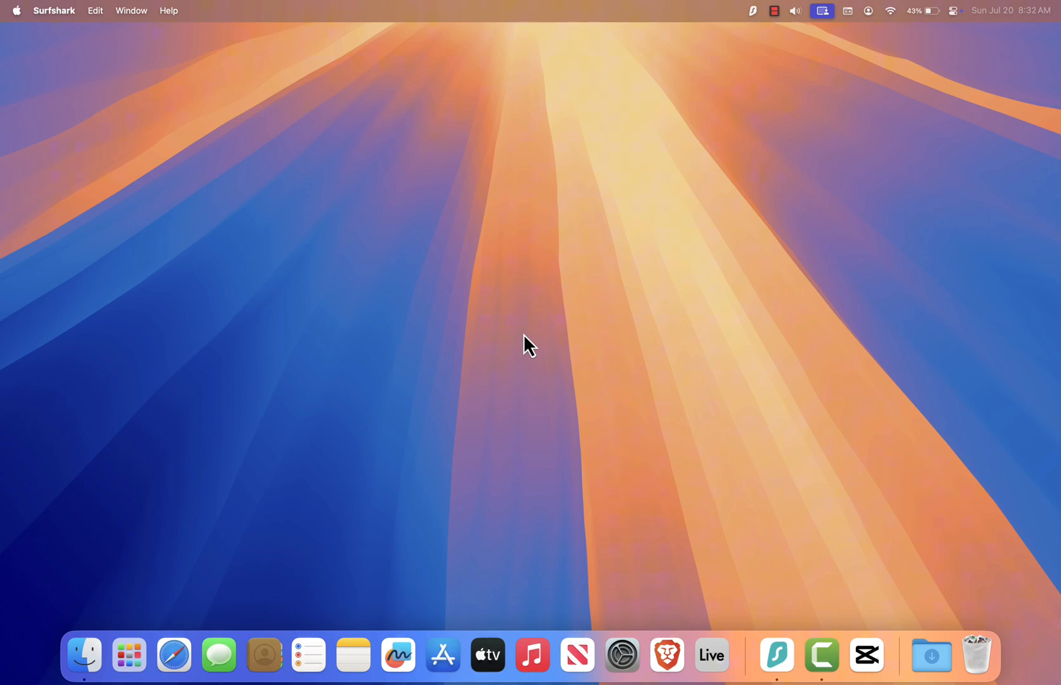
pyautogui.moveTo(478, 280)
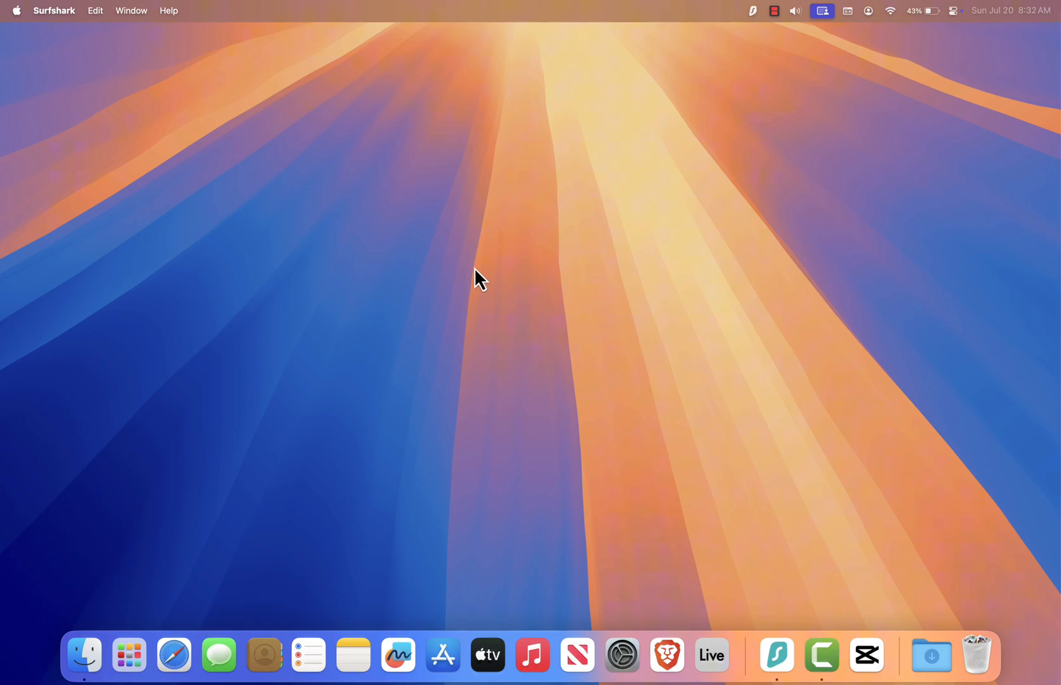
pyautogui.moveTo(266, 514)
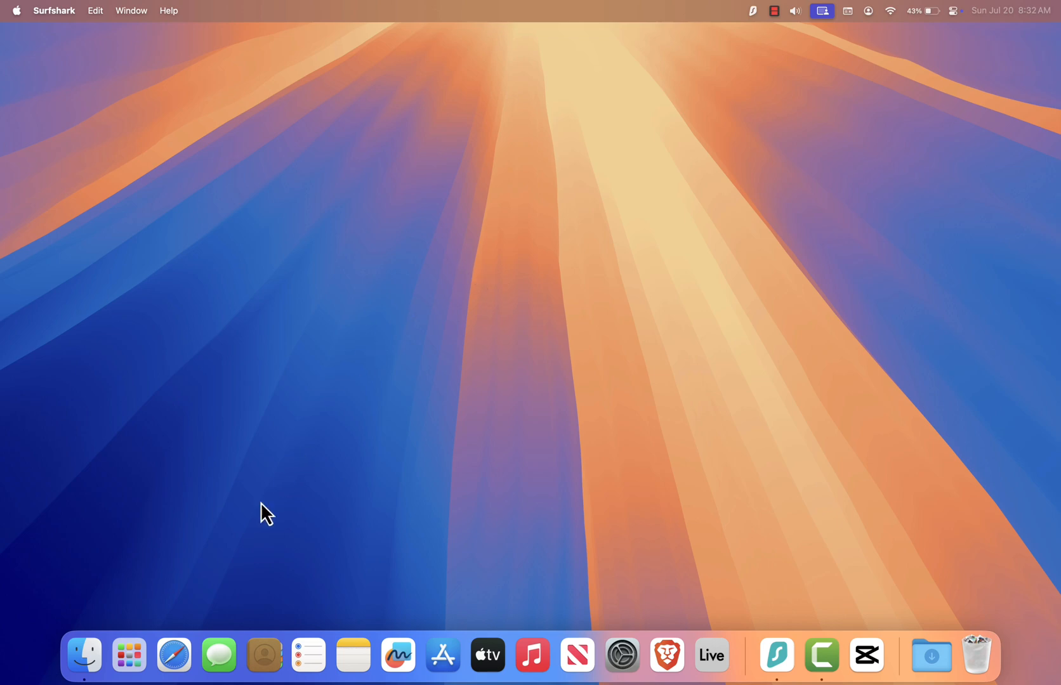
# - Launch Safari from the Dock and load netflix.com, then reach the page commands in the File menu
pyautogui.click(173, 654)
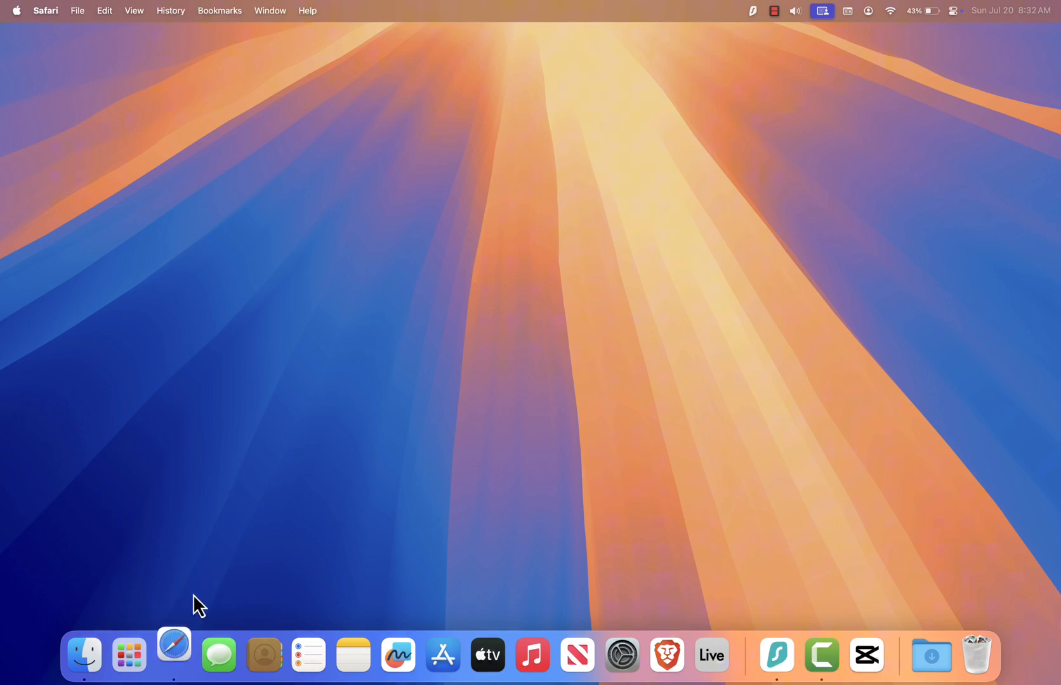
pyautogui.click(173, 655)
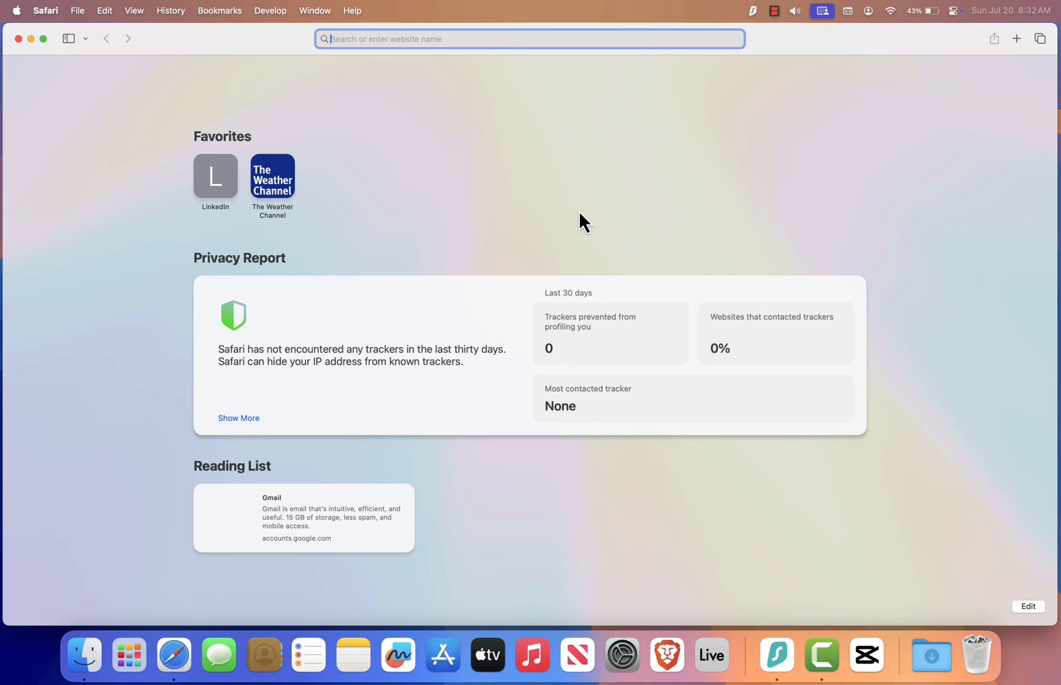
pyautogui.moveTo(573, 192)
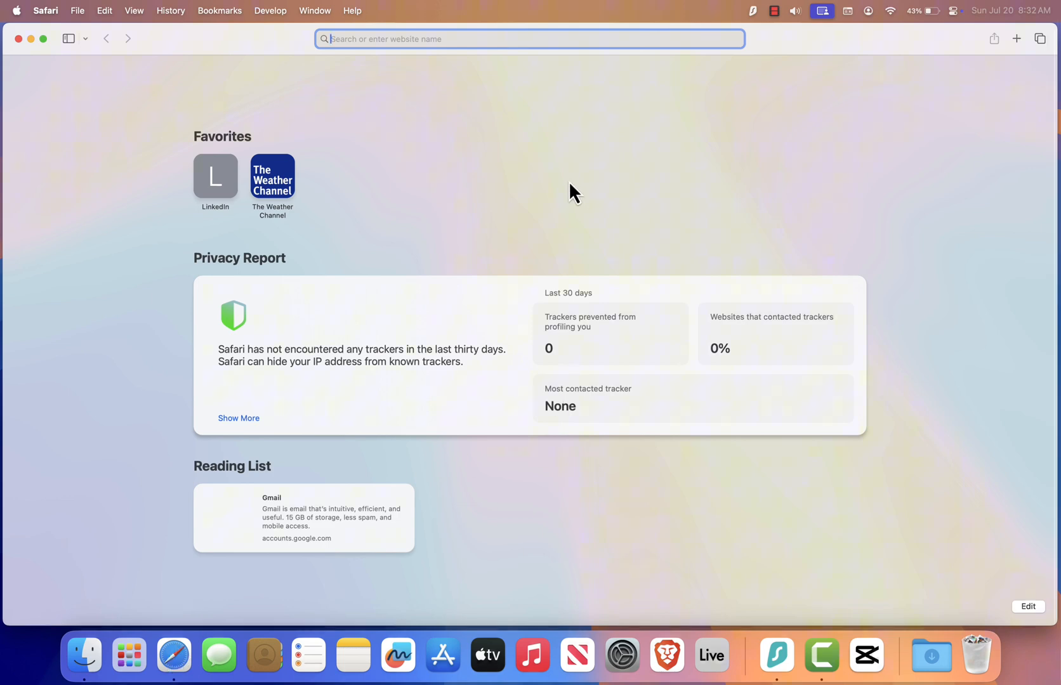
pyautogui.write('sa')
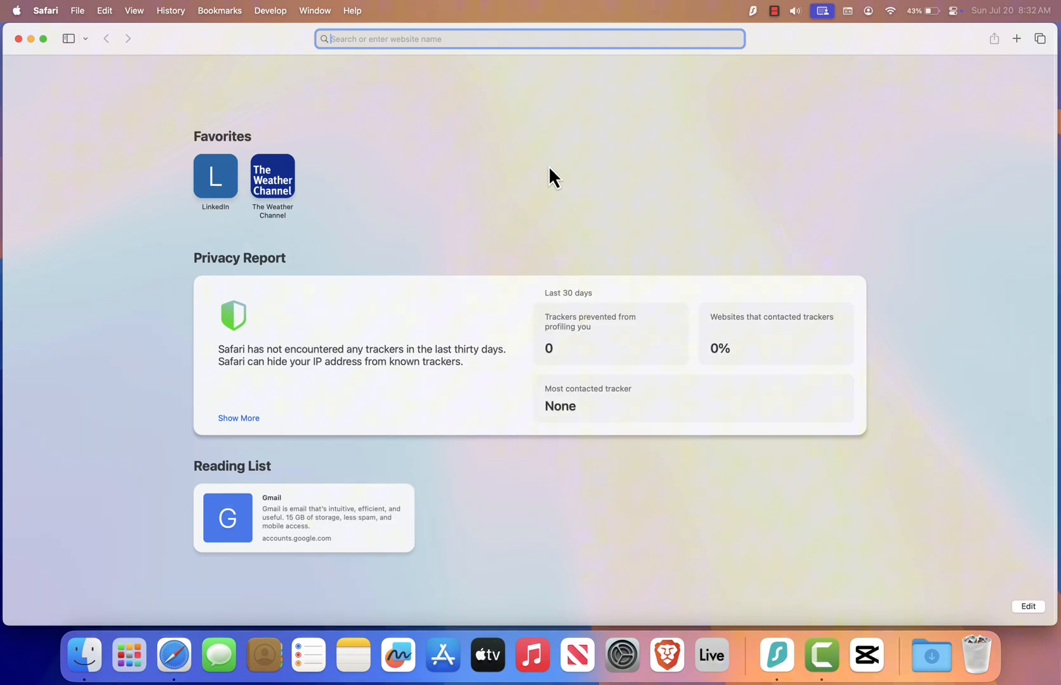
pyautogui.write('netflix.com')
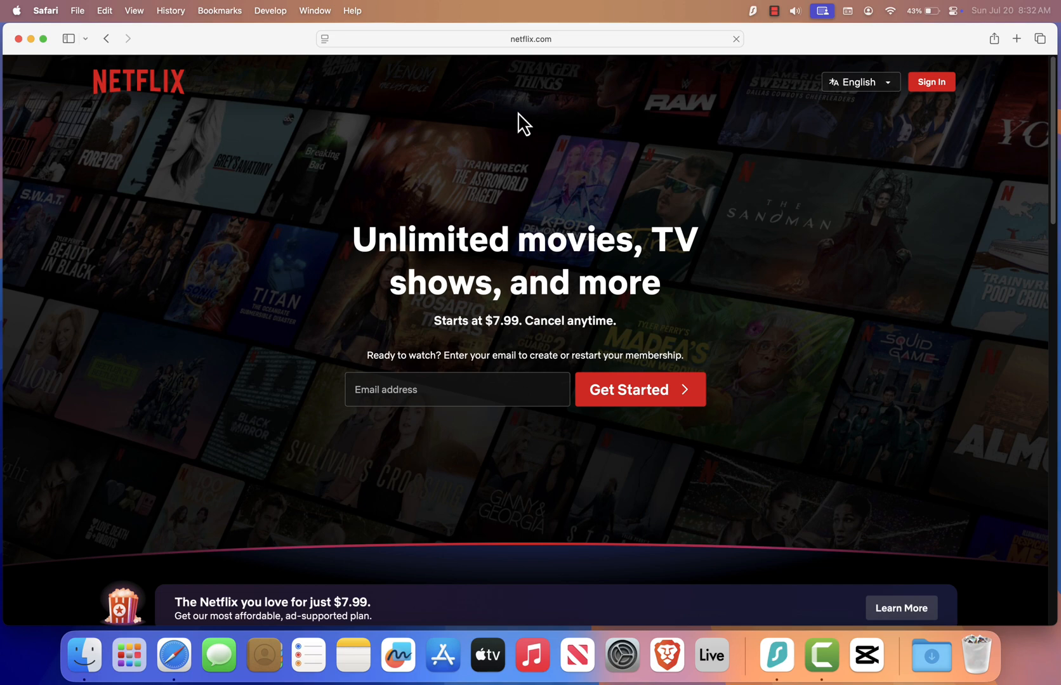
pyautogui.click(77, 10)
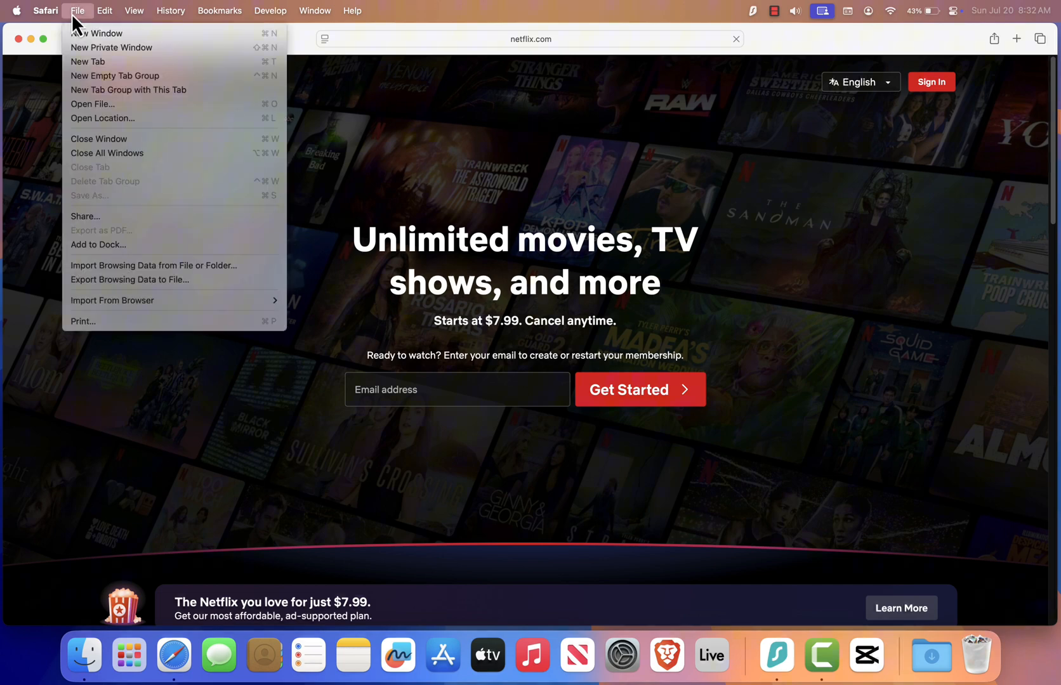
# - Add the site to the Dock via Add to Dock…, naming the web app 'Netflix'
pyautogui.click(99, 245)
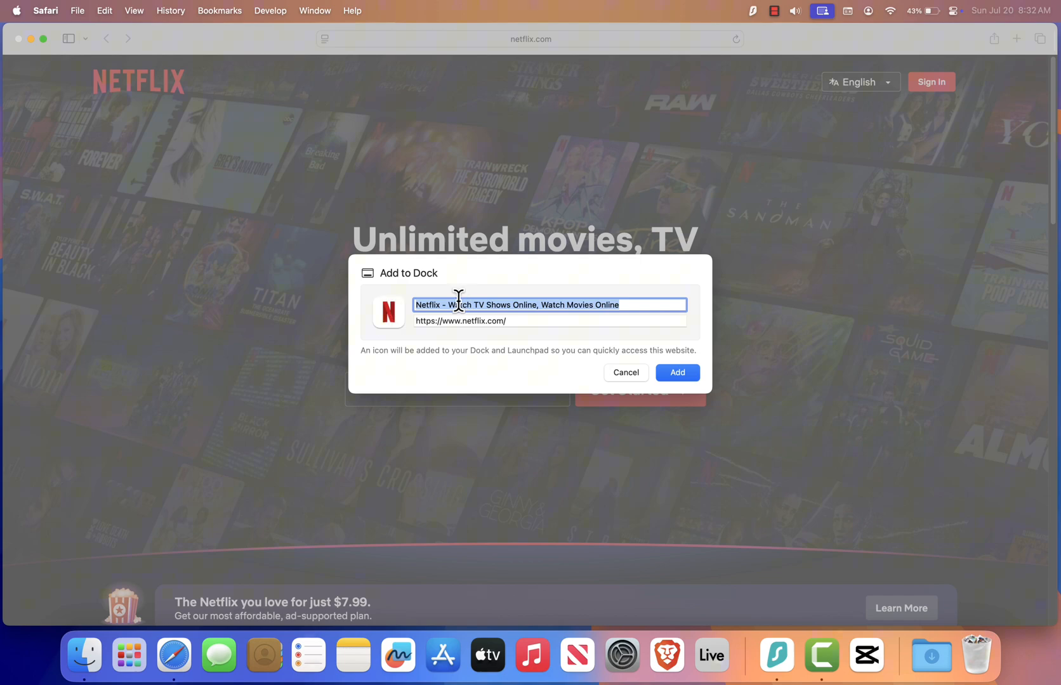
pyautogui.write('Netflix')
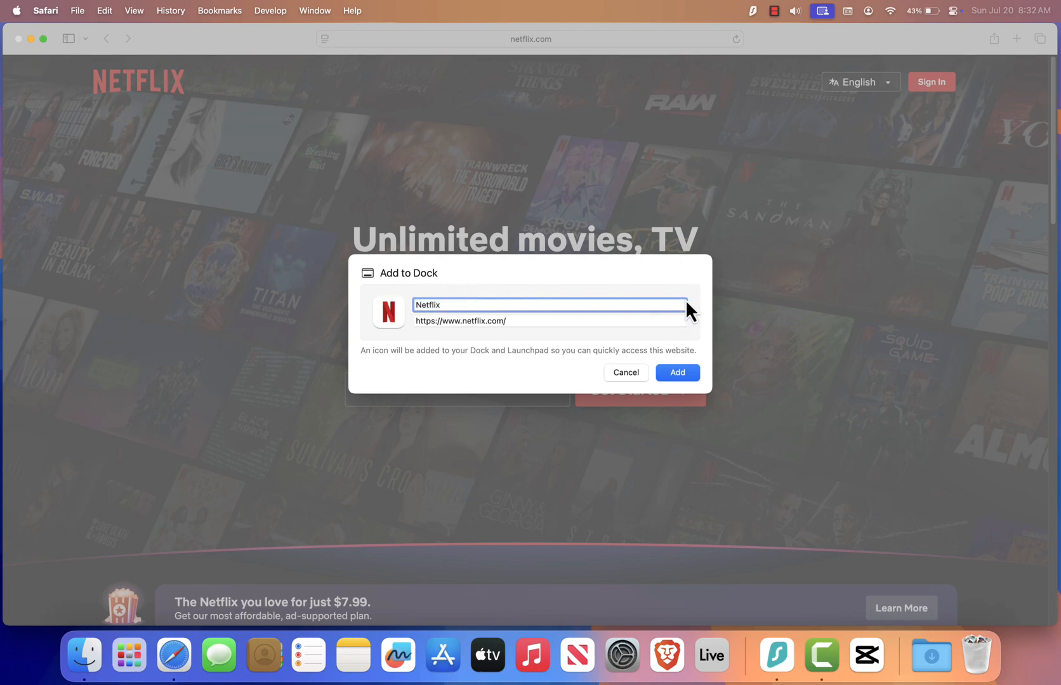
pyautogui.click(676, 372)
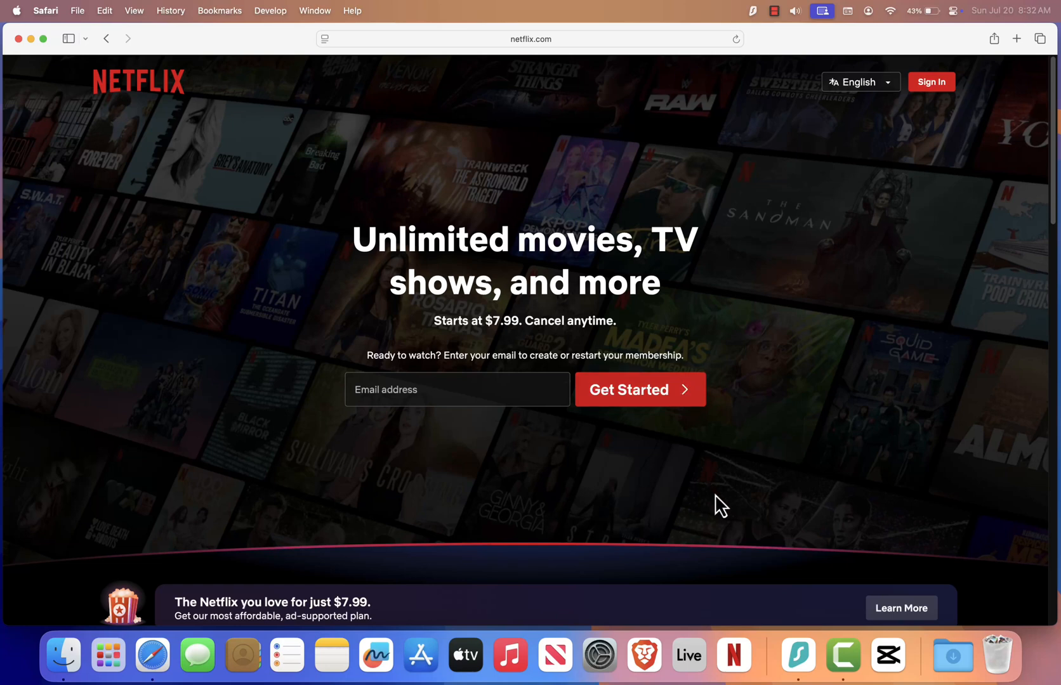
pyautogui.moveTo(733, 655)
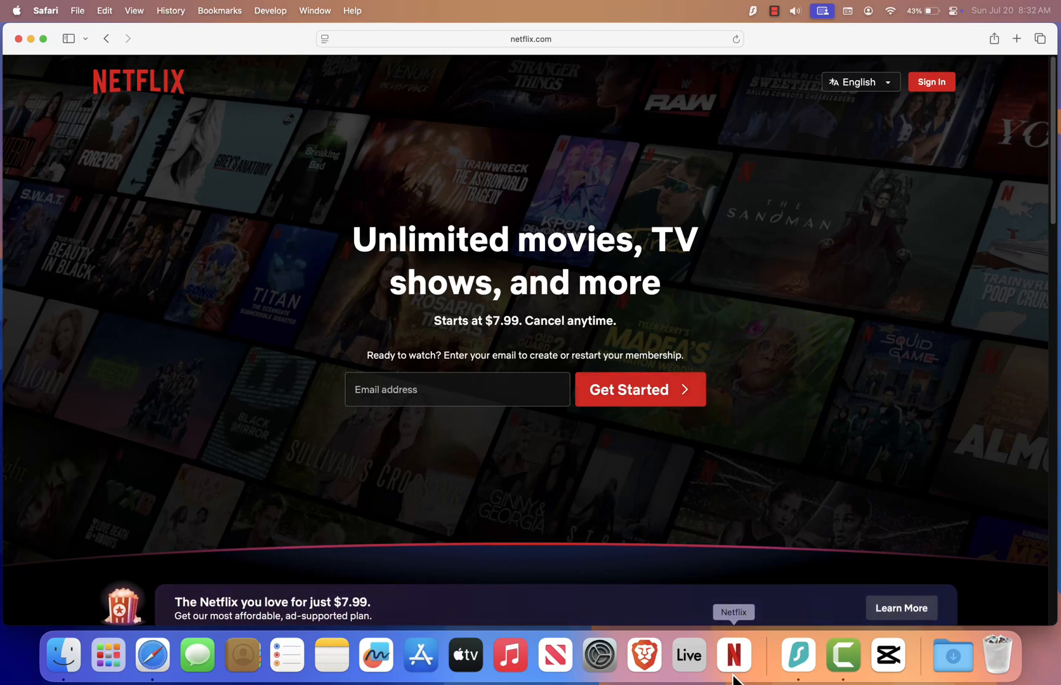
pyautogui.moveTo(742, 666)
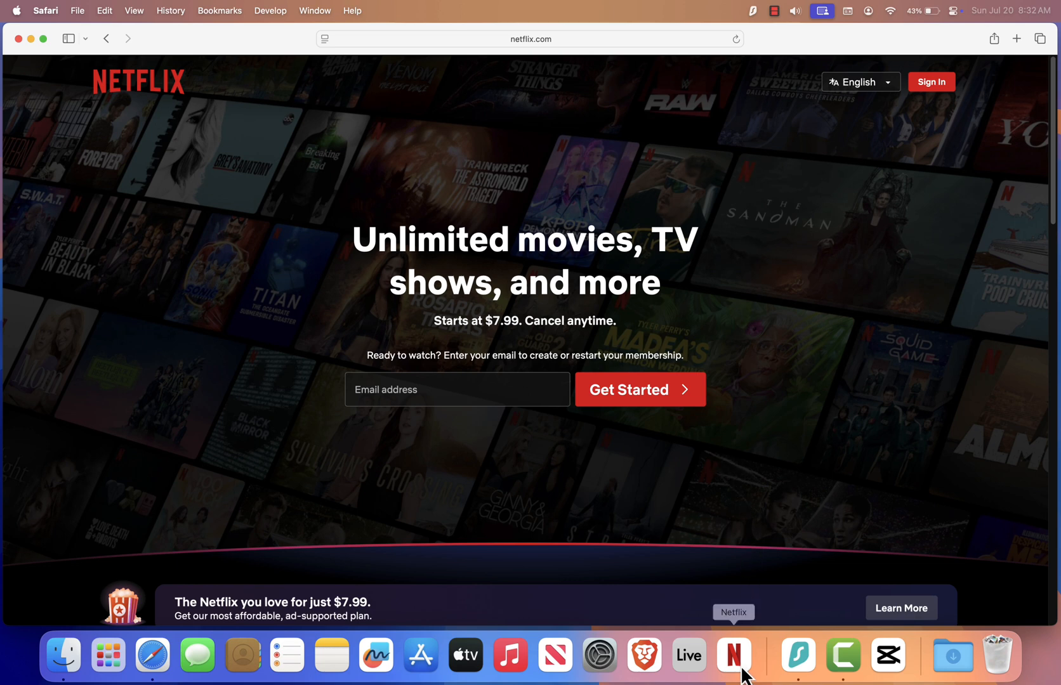
# - Launch the Netflix web app from its new Dock icon into its own window
pyautogui.click(733, 654)
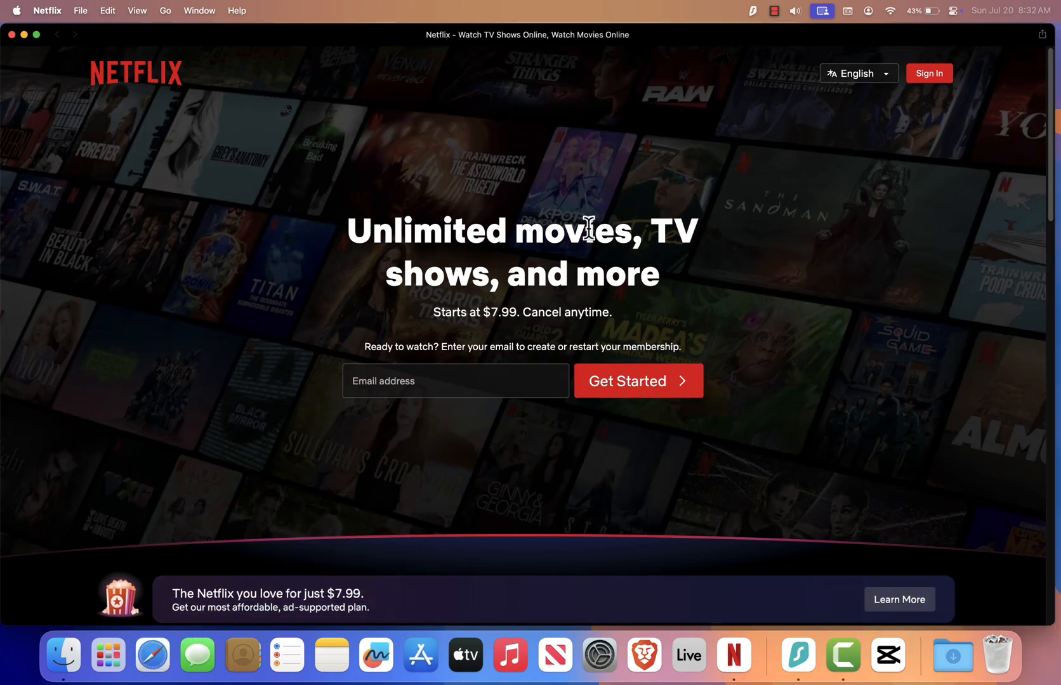
pyautogui.moveTo(603, 279)
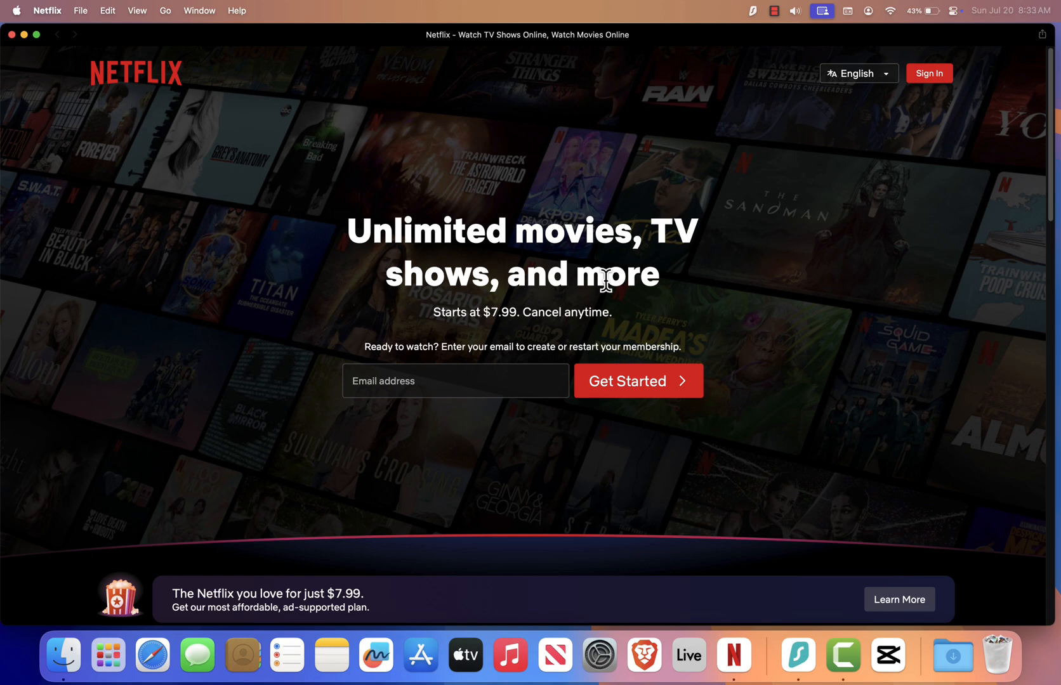
pyautogui.moveTo(733, 654)
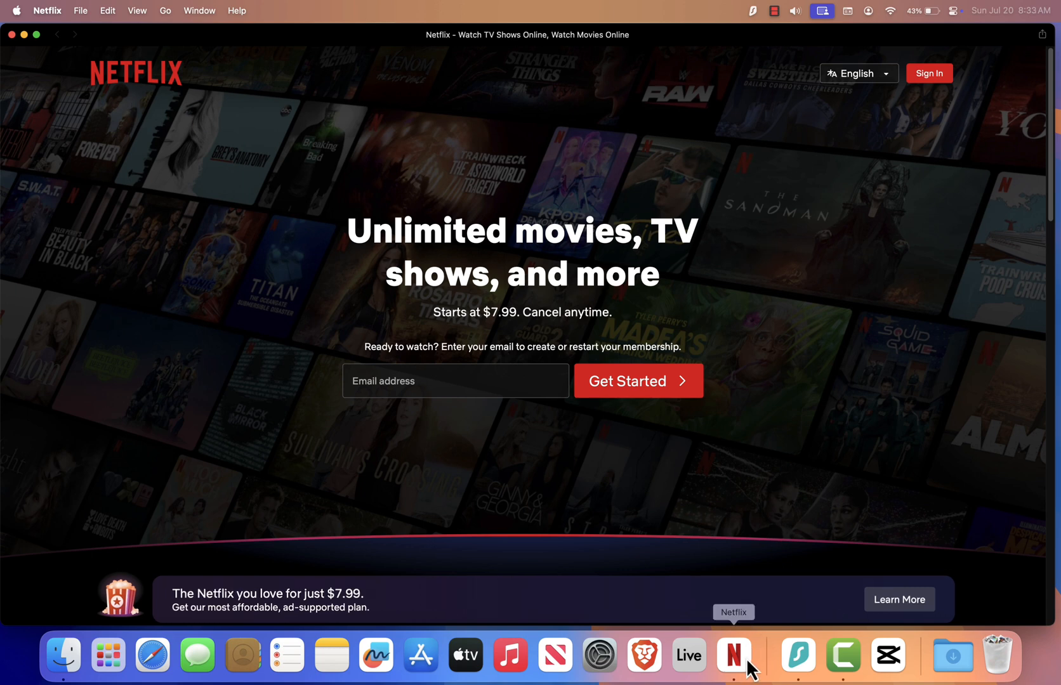
pyautogui.moveTo(723, 244)
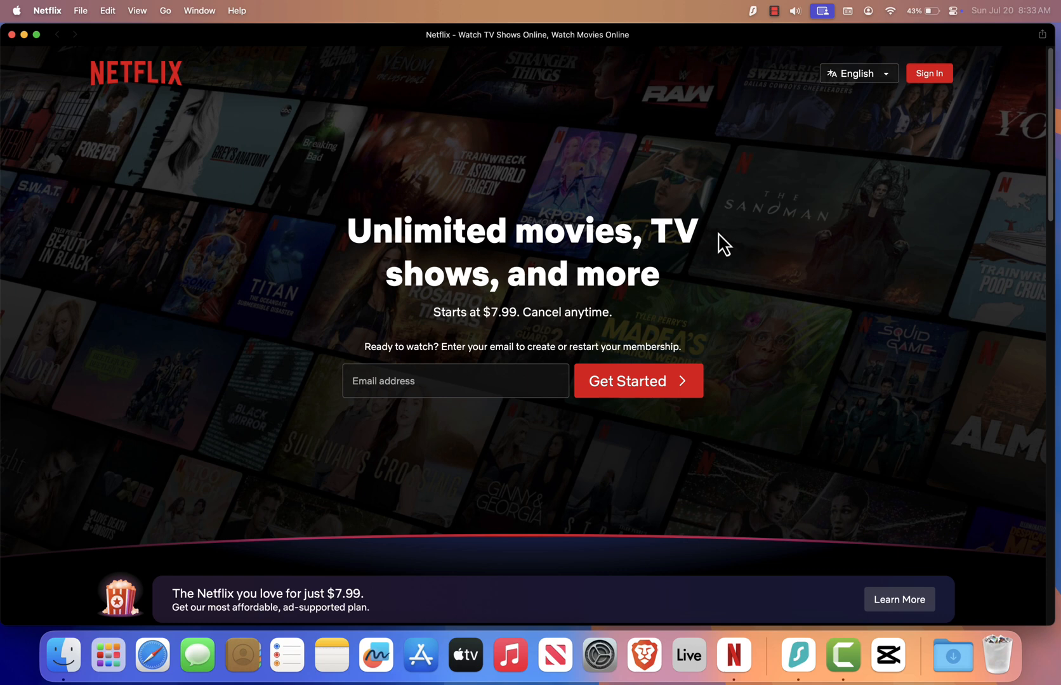
pyautogui.moveTo(322, 139)
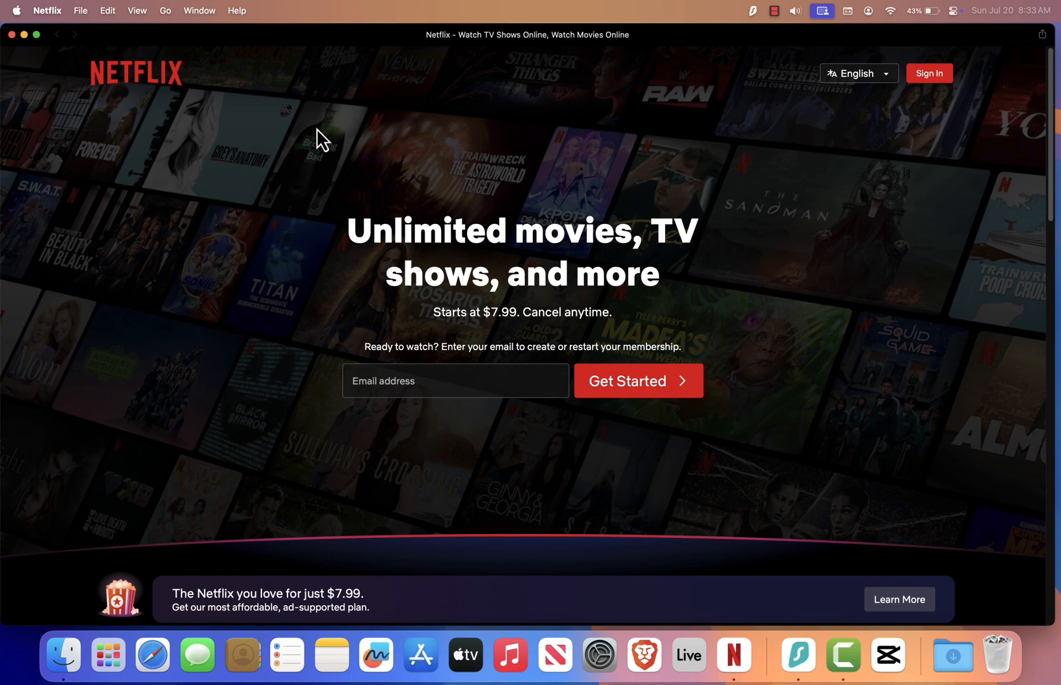